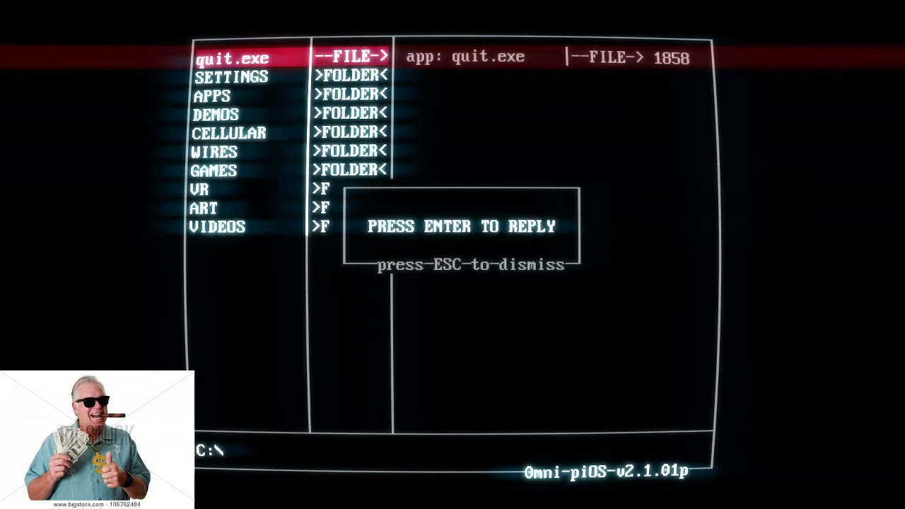
# Reply 'What are you talking about' to the friend in guruCHAT.
pyautogui.press('enter')
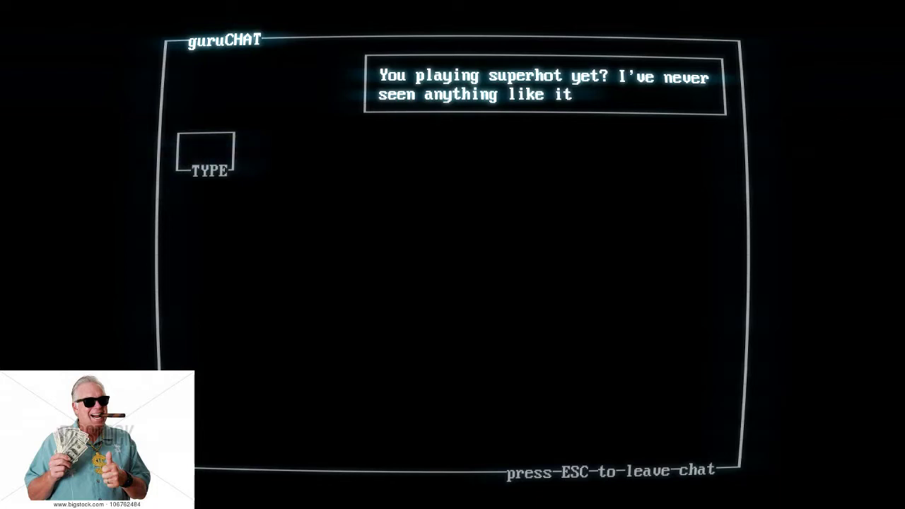
pyautogui.write('What are you talking about')
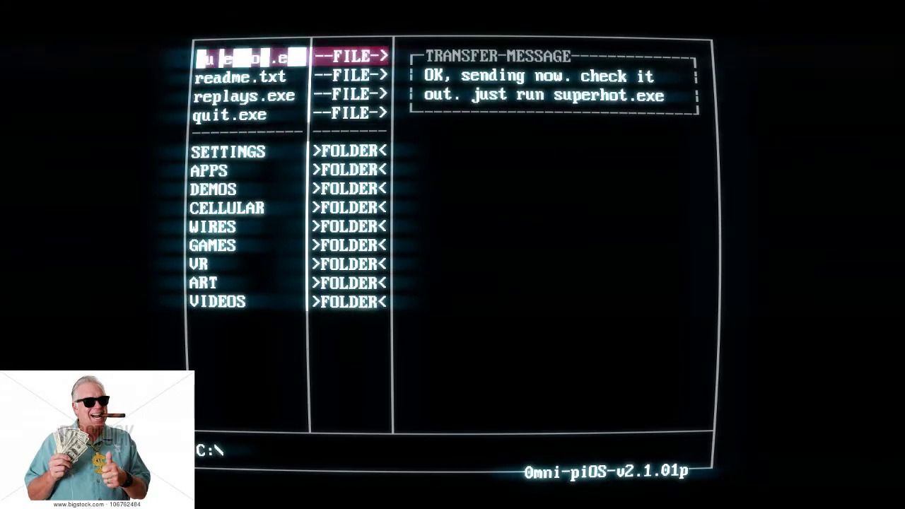
# Launch superhot.exe and shoot the red enemy down the walkway.
pyautogui.click(250, 56)
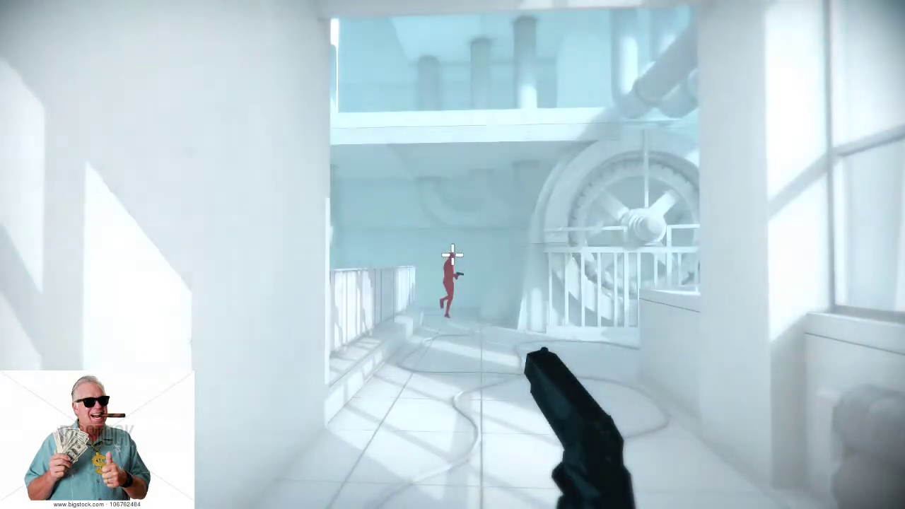
pyautogui.click(452, 255)
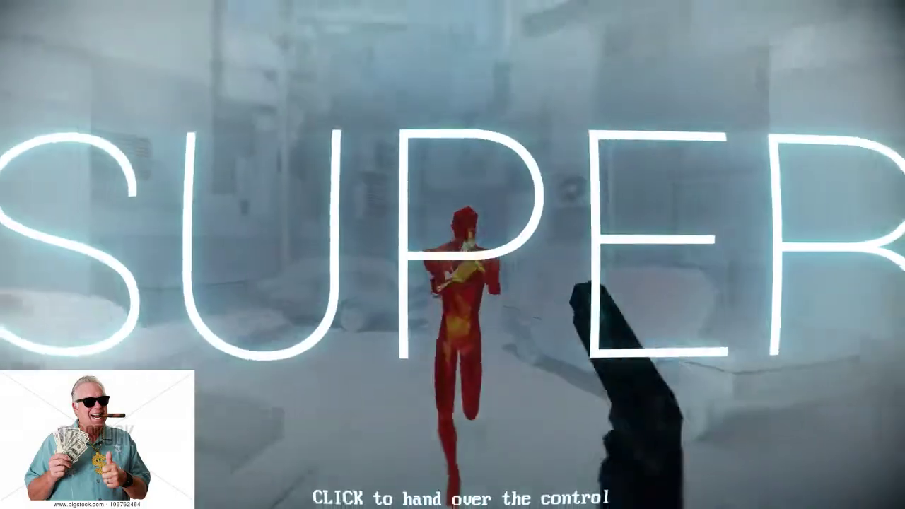
# Hand control back to resume play, then instantly restart the level with R.
pyautogui.click(453, 255)
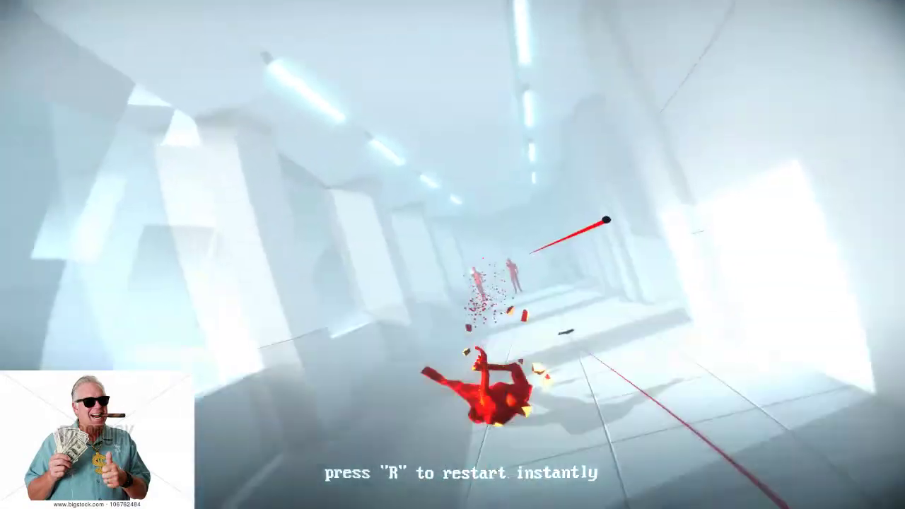
pyautogui.press('r')
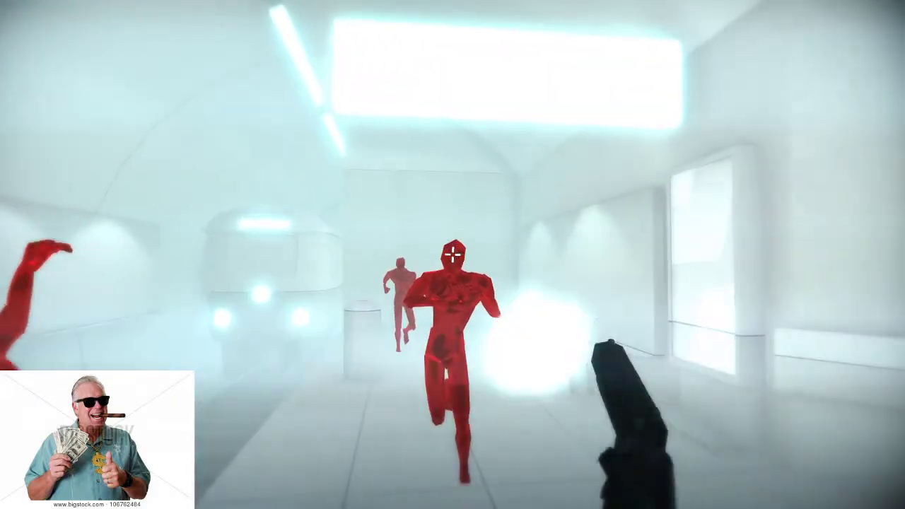
pyautogui.click(454, 258)
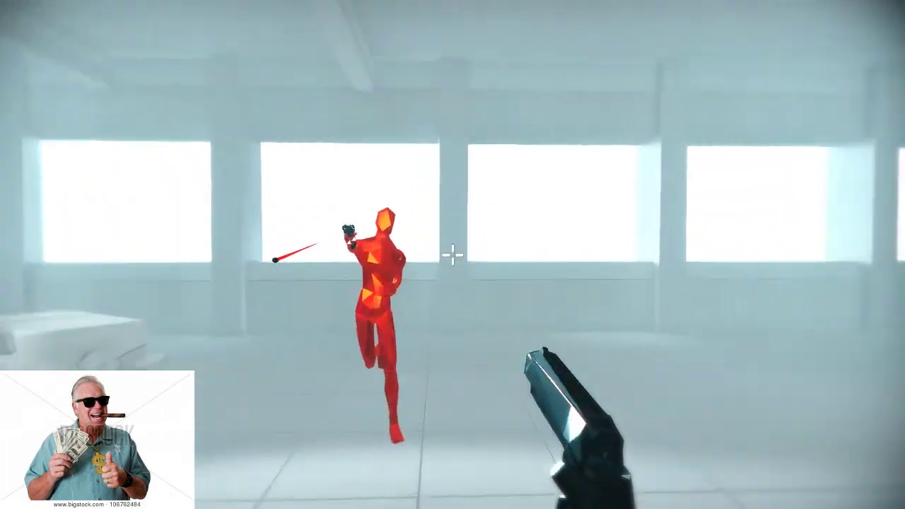
# Shoot the gun-holding red enemy in the windowed room.
pyautogui.click(451, 254)
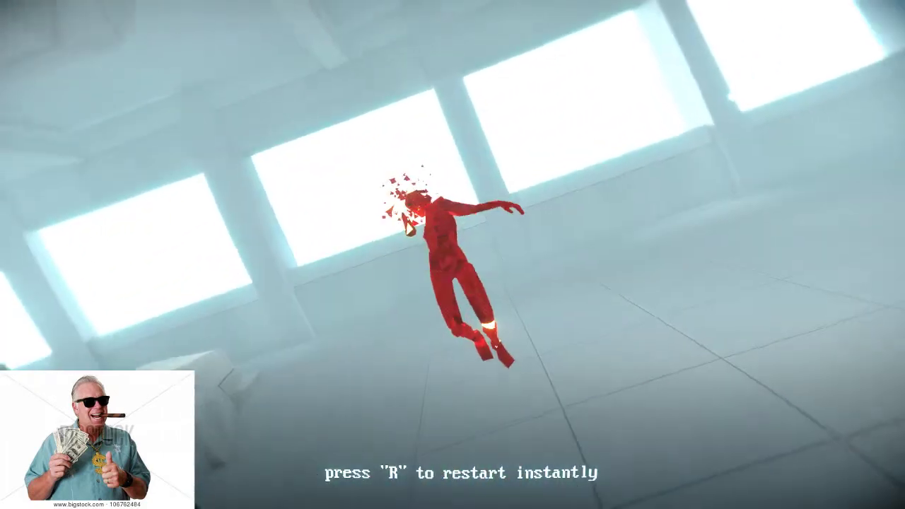
# Restart, shoot the red enemy down the garage corridor, then continue past the cleared level.
pyautogui.press('r')
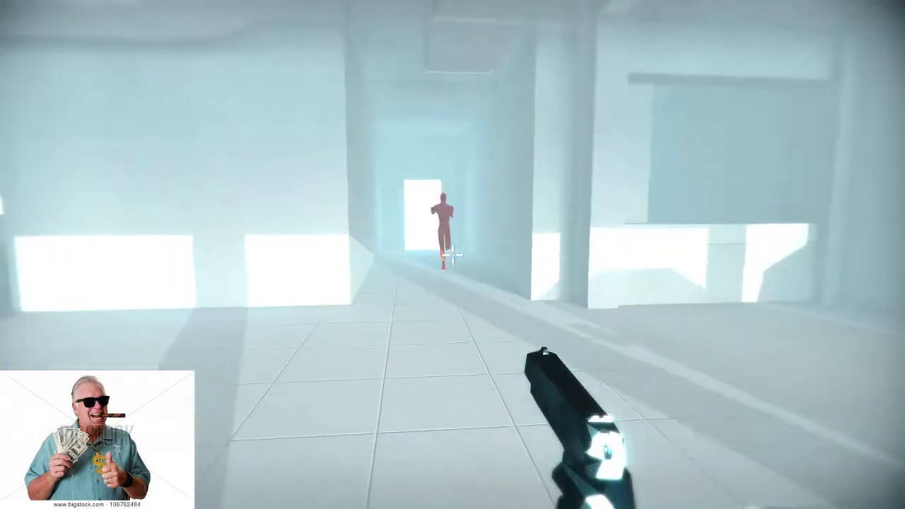
pyautogui.click(452, 254)
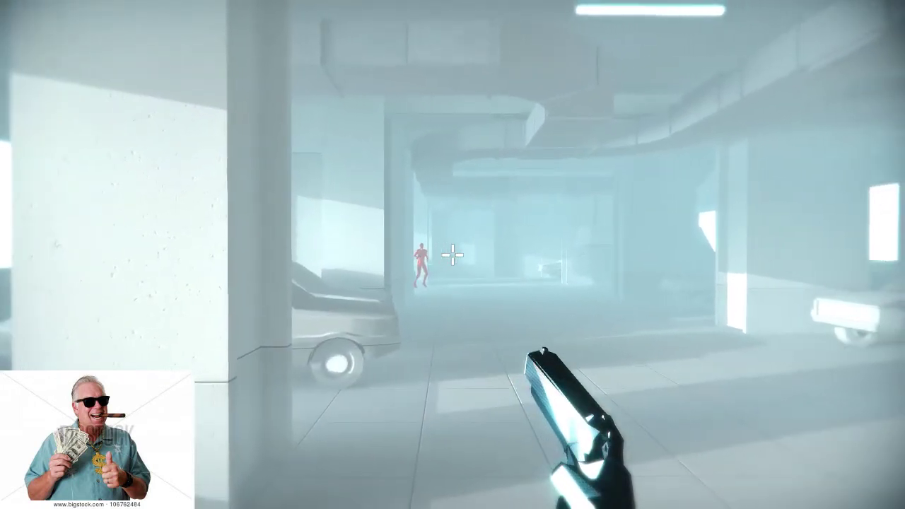
pyautogui.click(451, 256)
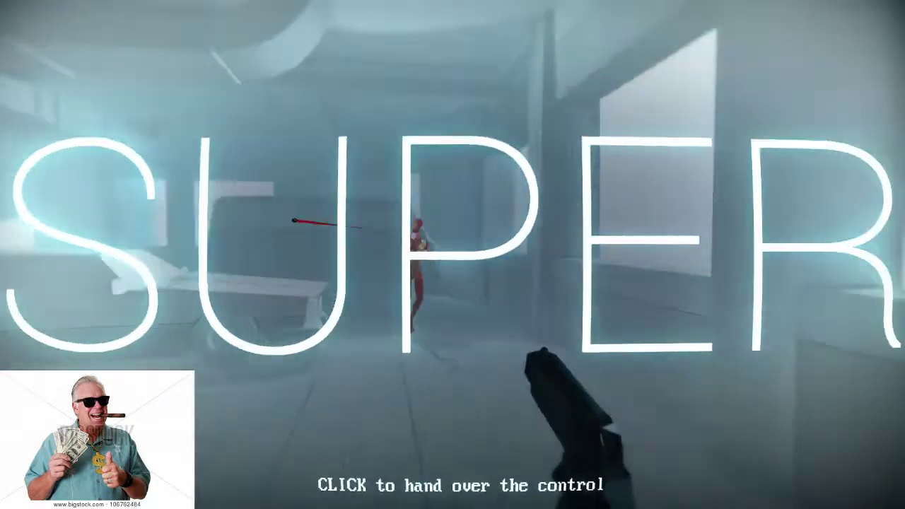
pyautogui.click(453, 255)
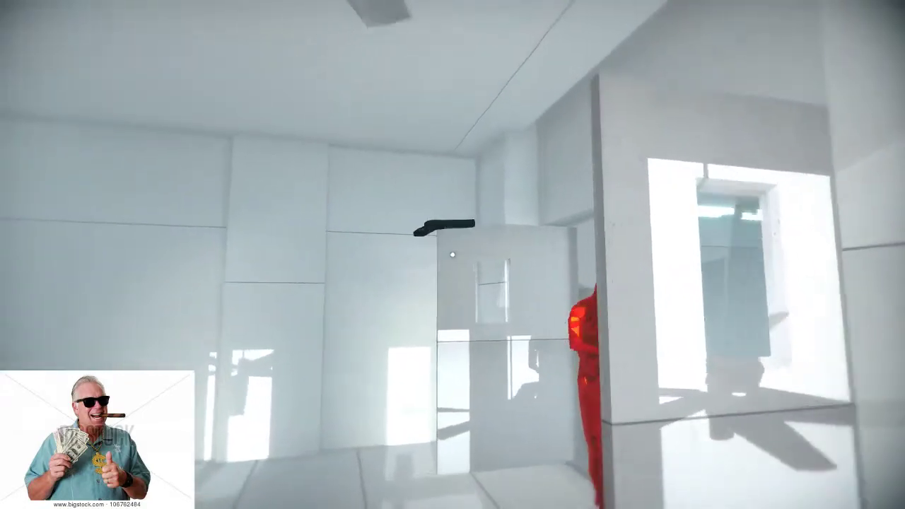
# Attack the red enemy behind the partition in the white office.
pyautogui.click(452, 255)
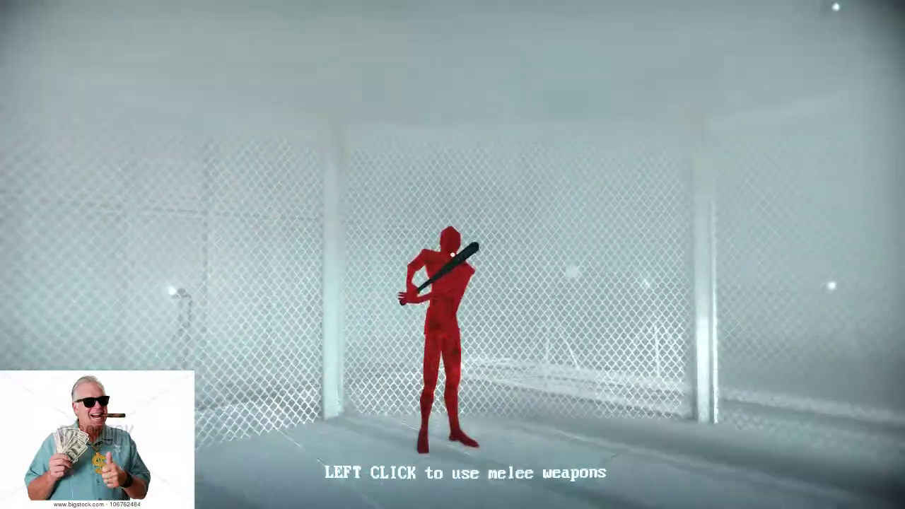
# Hit the bat-wielding red enemy in the cage with melee strikes.
pyautogui.click(453, 255)
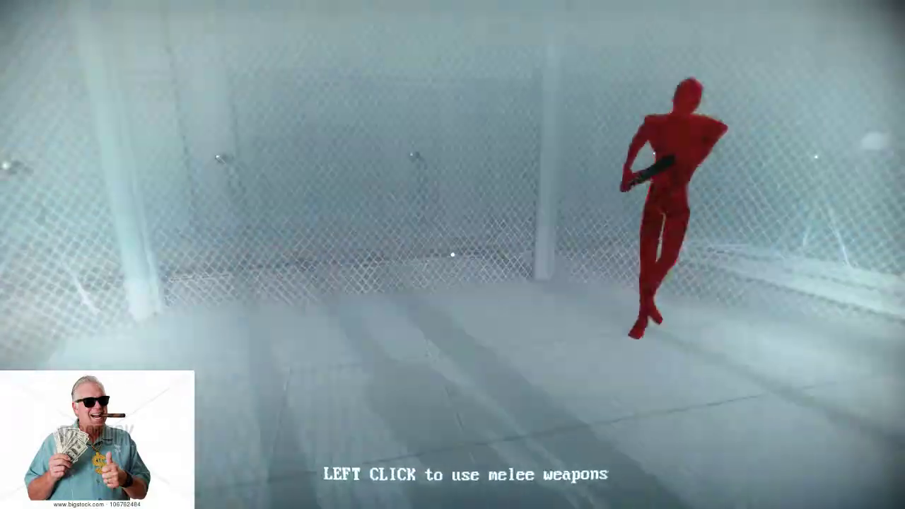
pyautogui.click(459, 269)
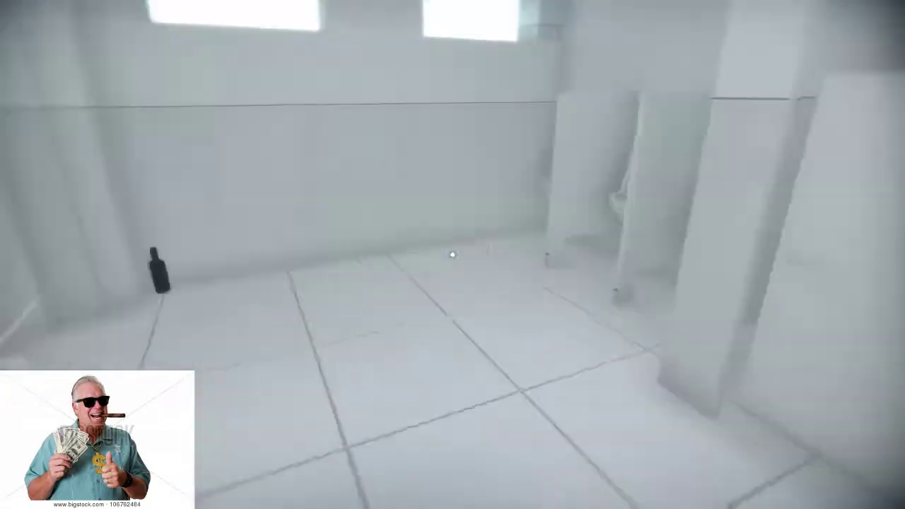
# Finish the restroom level to drop back to the Omni-piOS file listing.
pyautogui.click(456, 260)
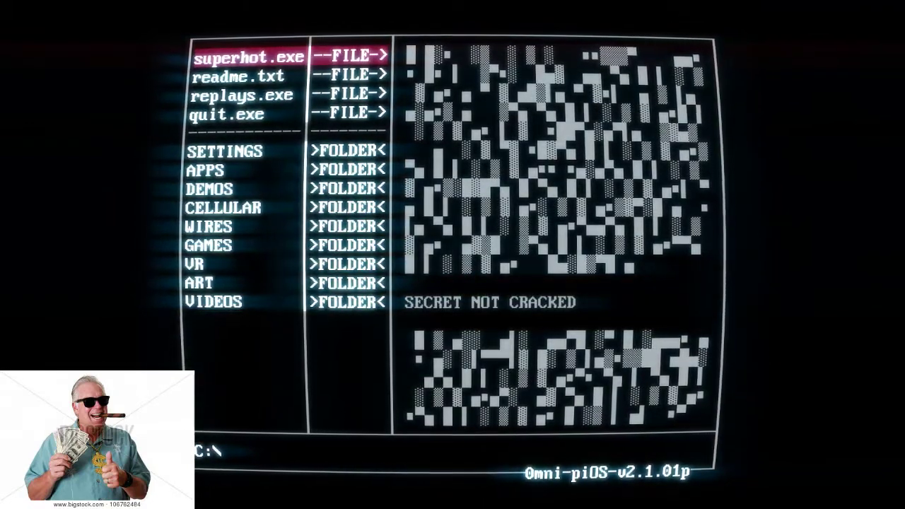
# Select quit.exe, read readme.txt's release notes, then select replays.exe.
pyautogui.click(227, 114)
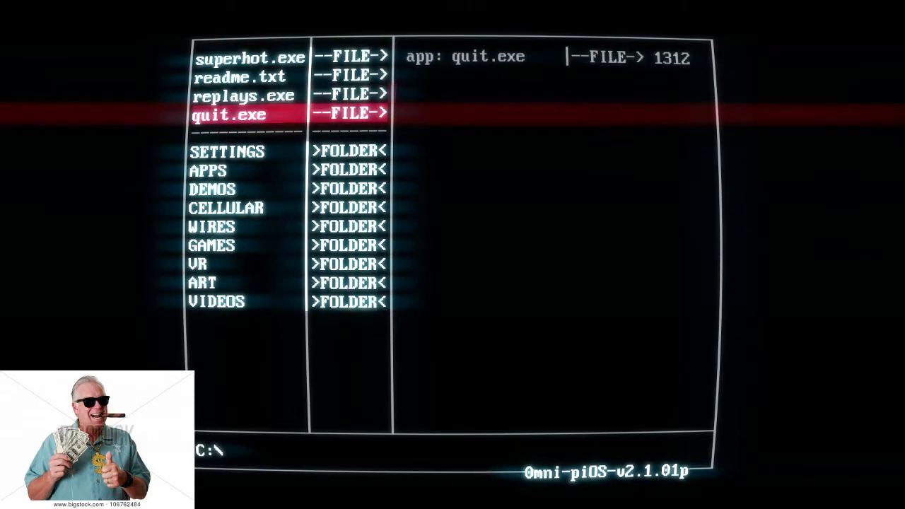
pyautogui.click(240, 76)
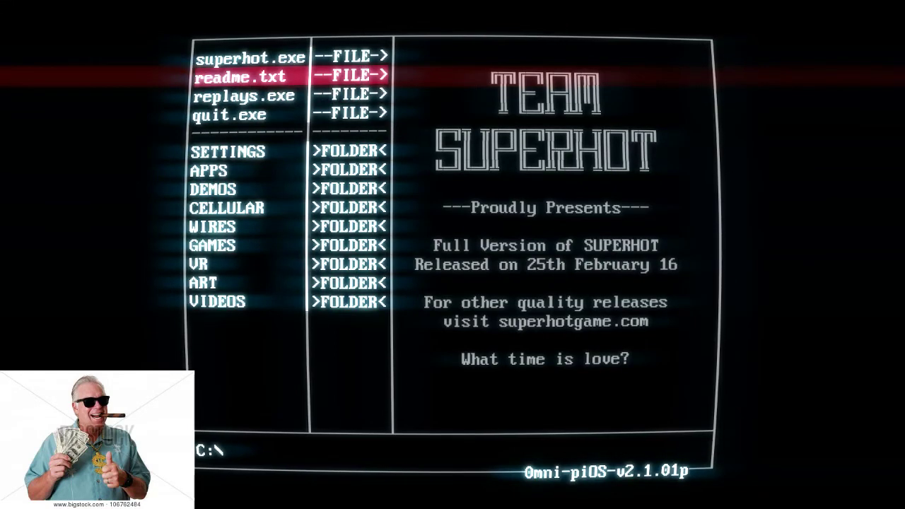
pyautogui.click(244, 95)
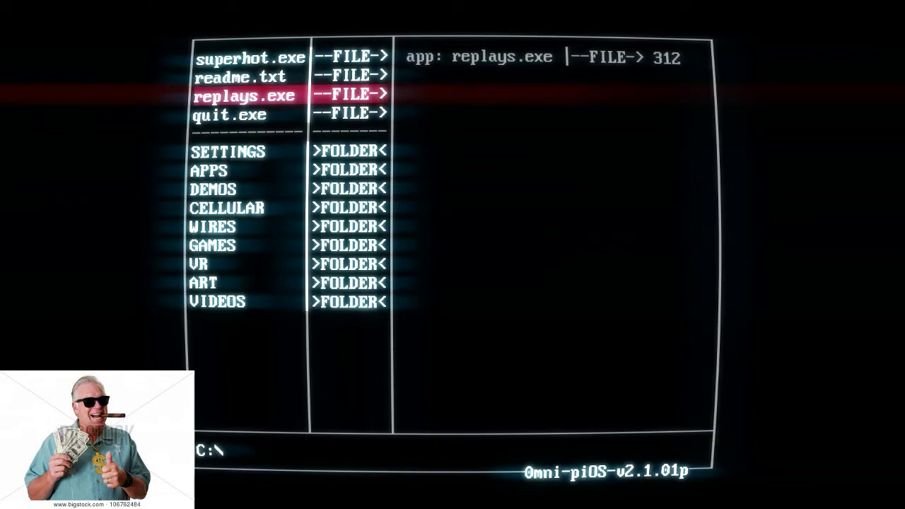